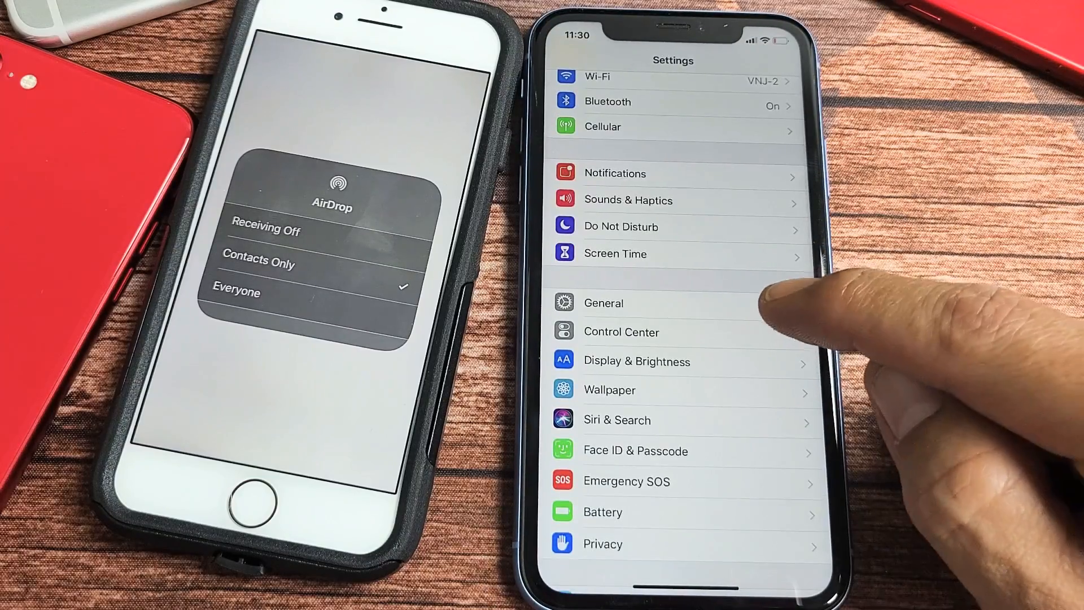
- View the AirDrop options Receiving Off, Contacts Only and Everyone under General
left_click(603, 303)
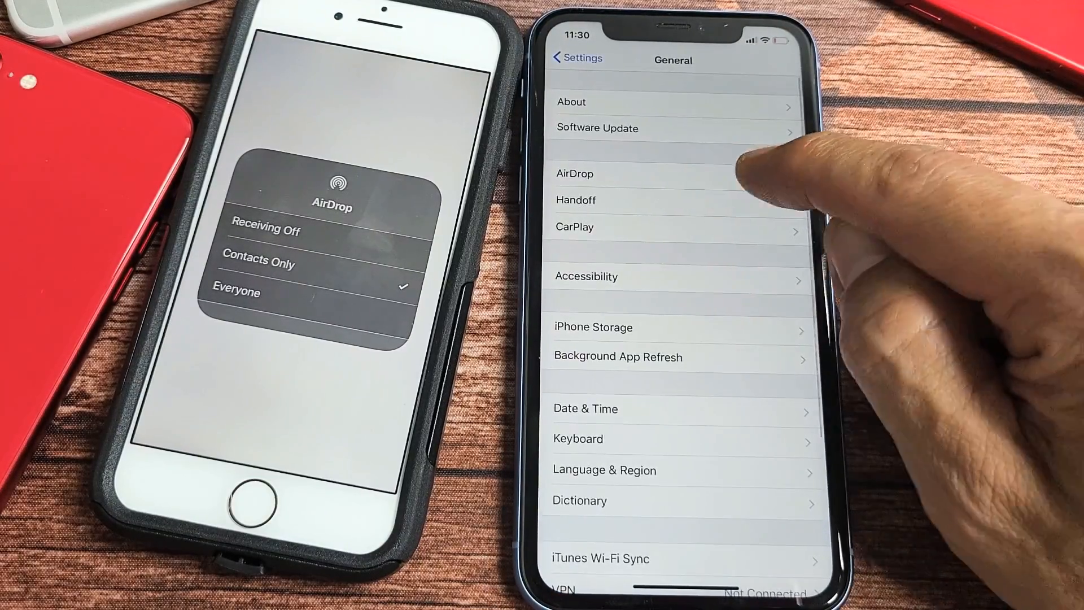
left_click(574, 173)
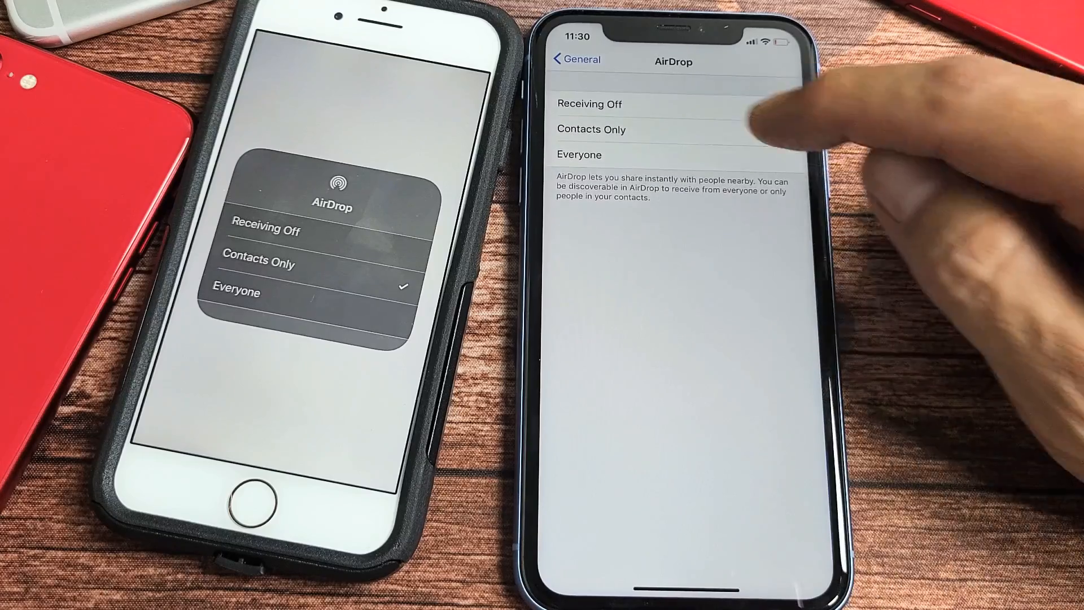
left_click(591, 104)
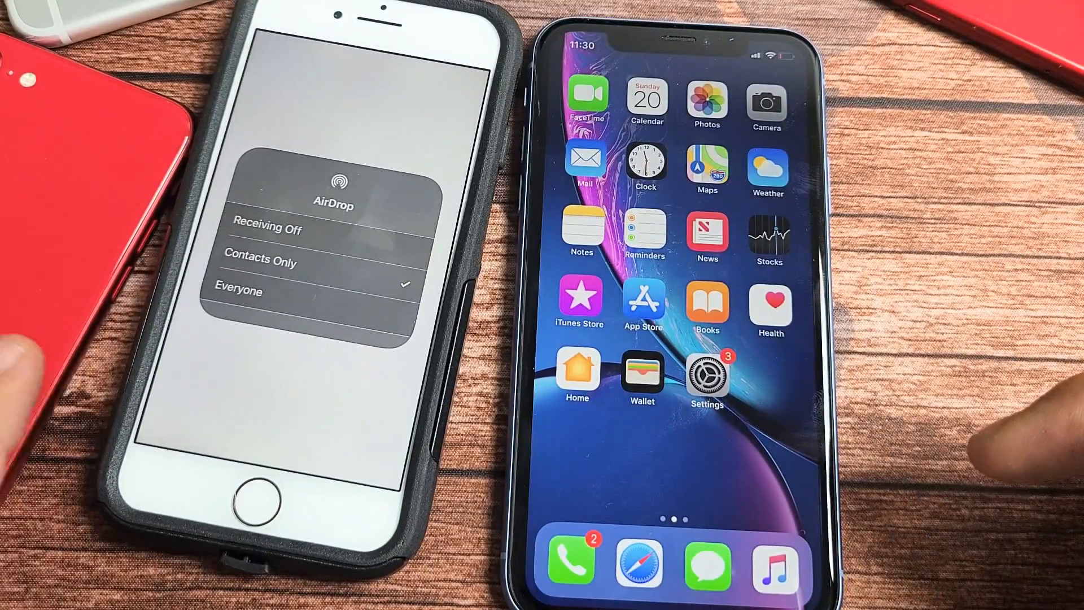
- Select Contacts Only in the second iPhone's Control Center AirDrop menu
left_click(261, 263)
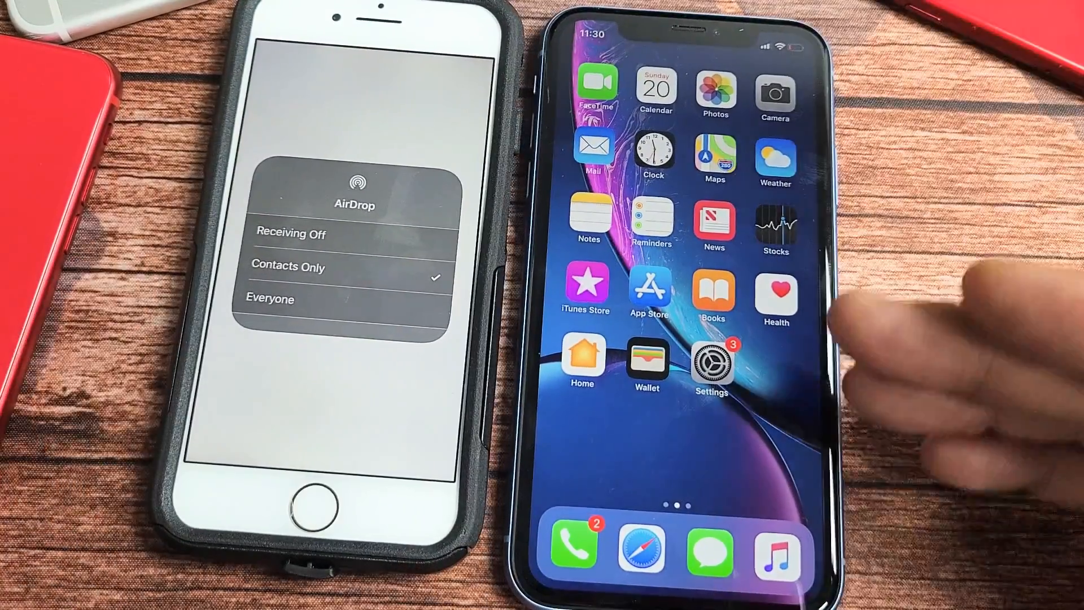